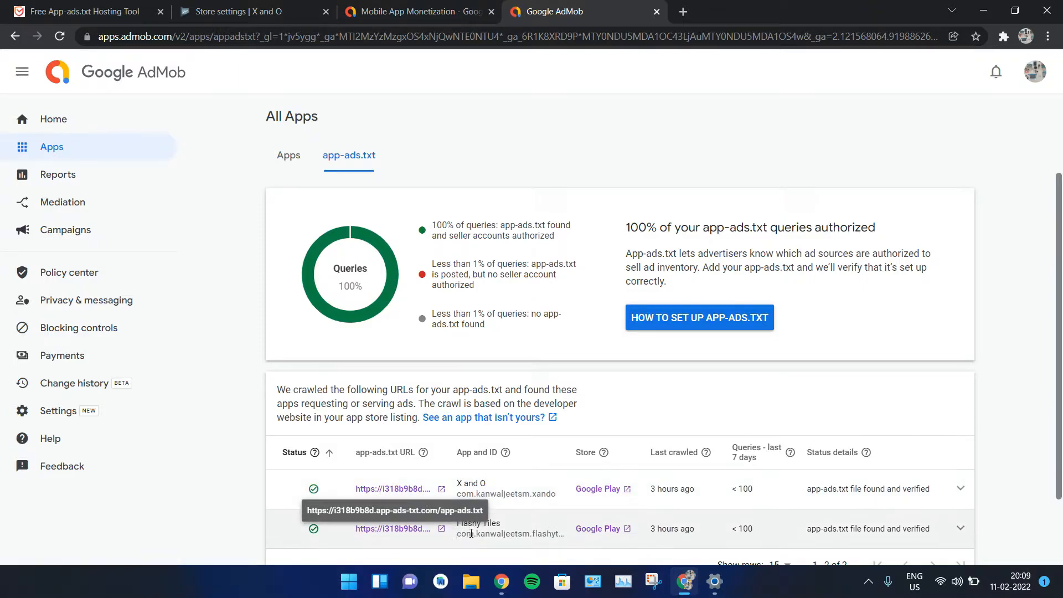
mouse_move(495, 534)
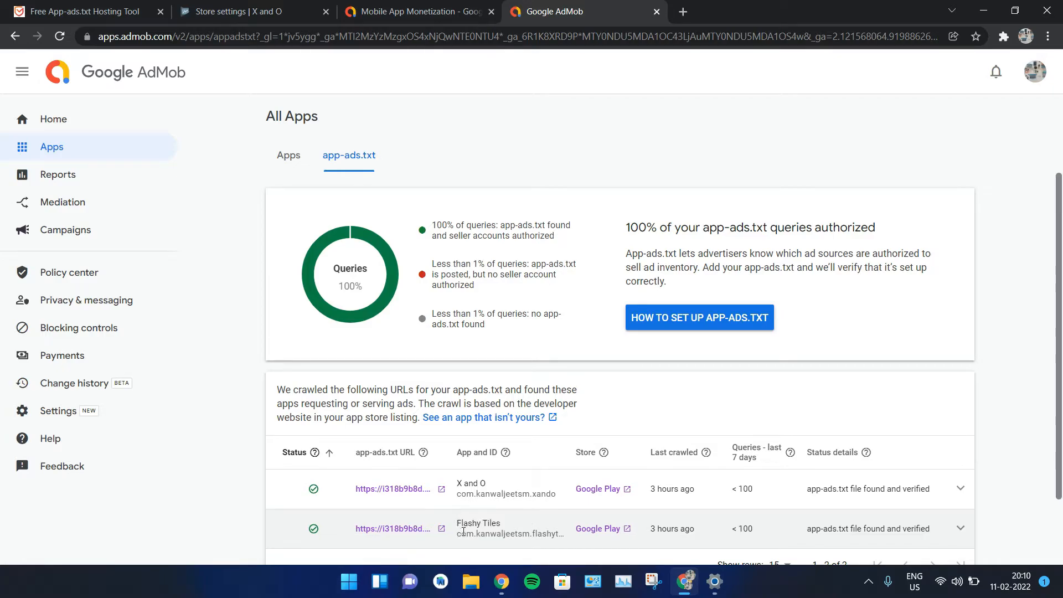
mouse_move(487, 533)
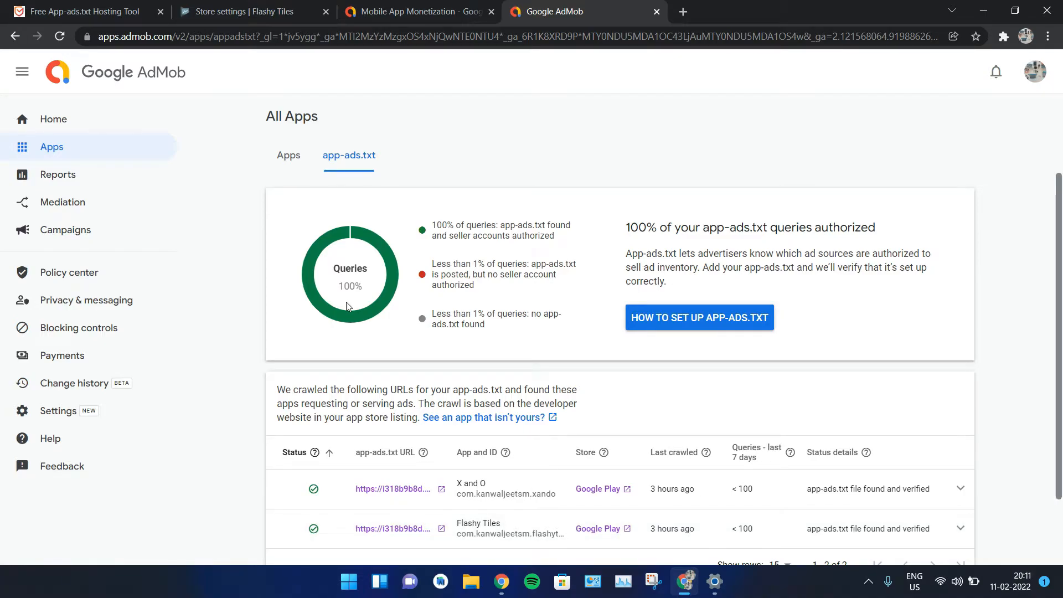
- Switch to the app-ads.txt hosting editor tab after checking both apps are verified
click(81, 12)
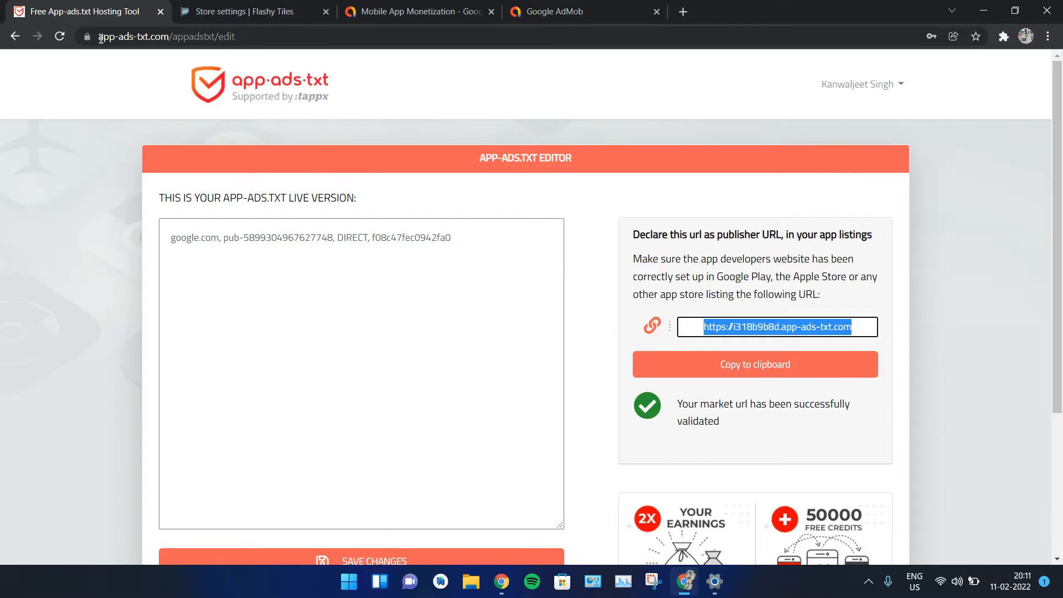
click(700, 347)
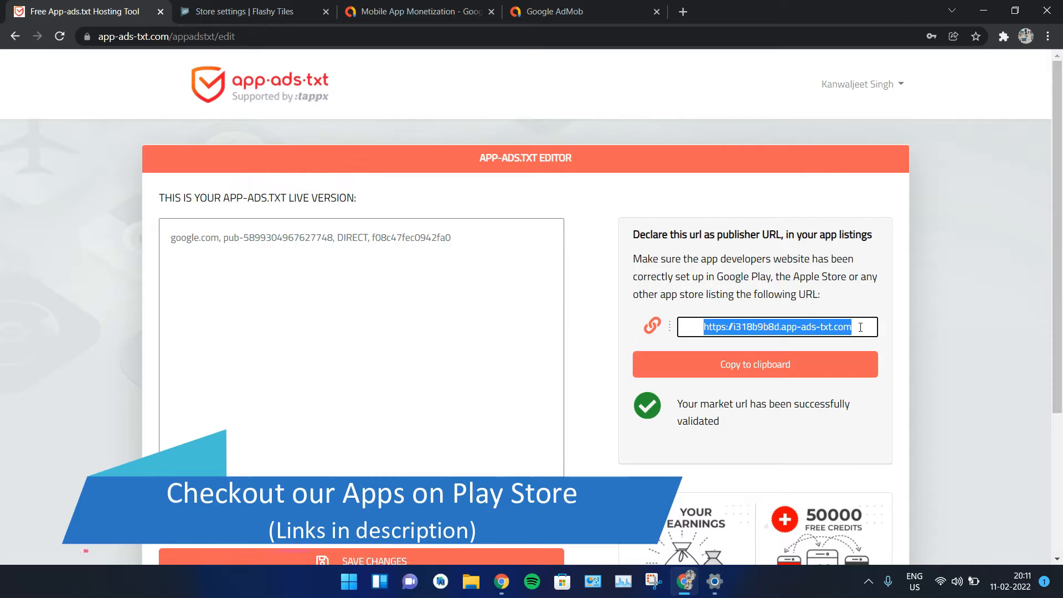
click(244, 12)
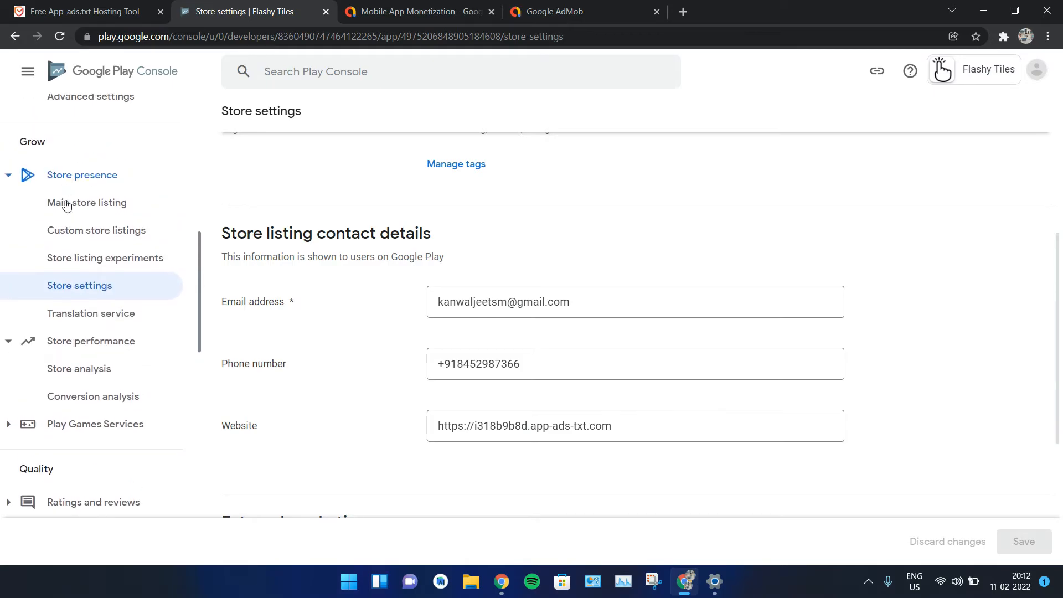
mouse_move(29, 320)
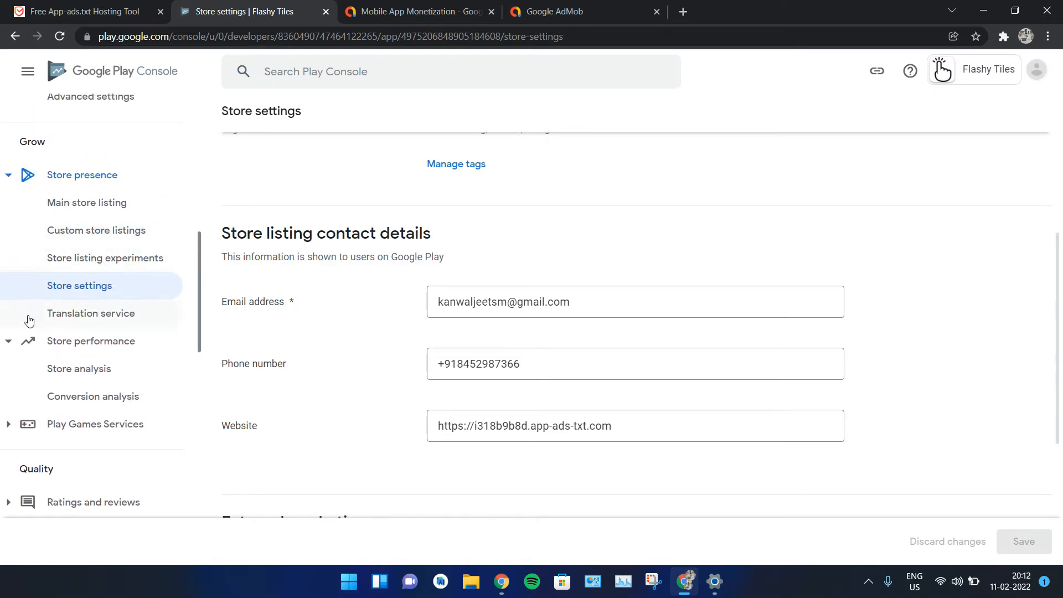
click(633, 425)
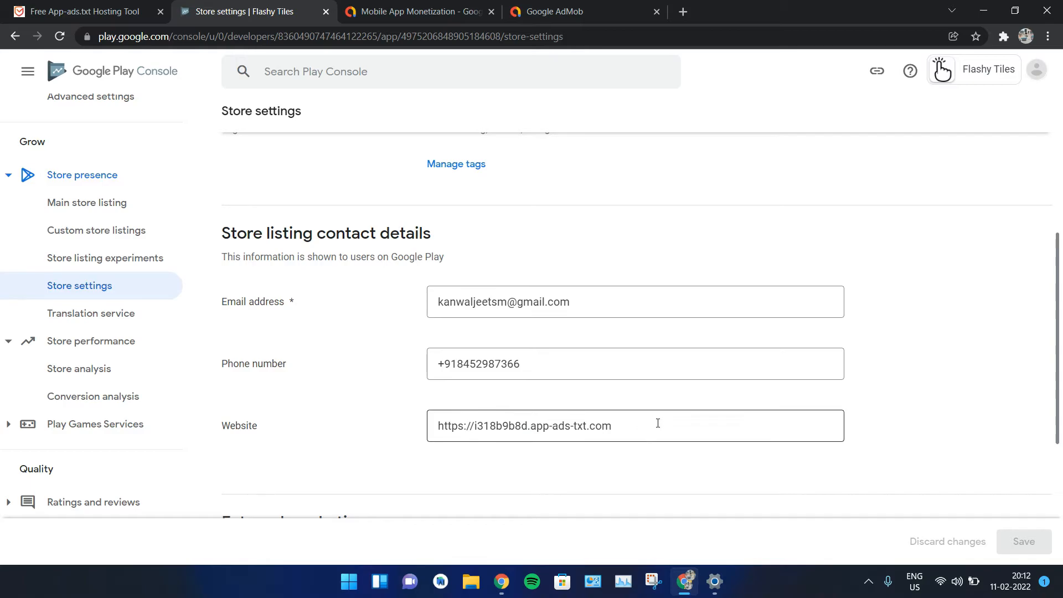
triple_click(523, 425)
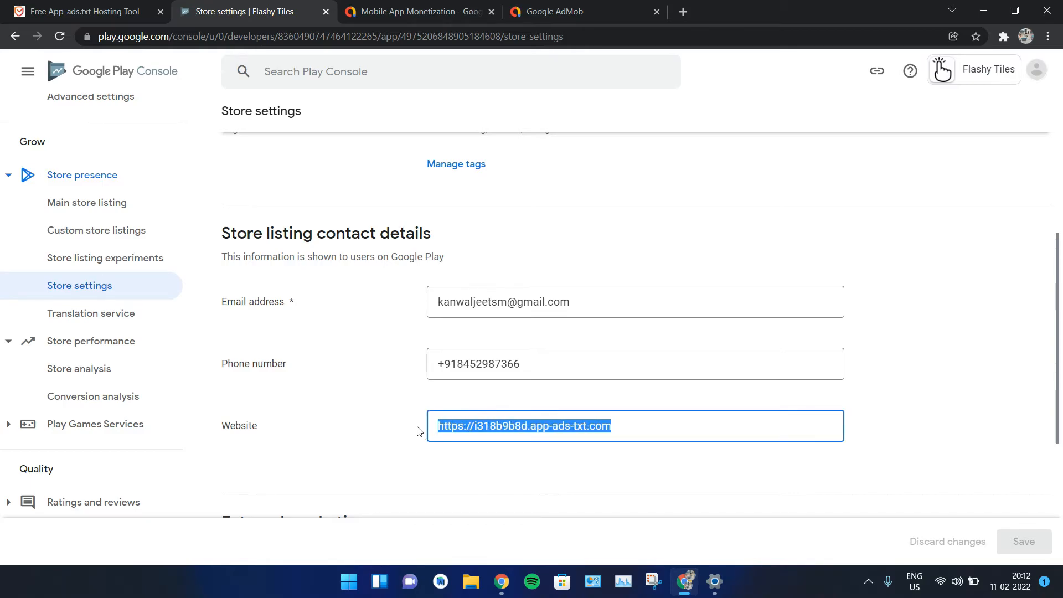
click(634, 425)
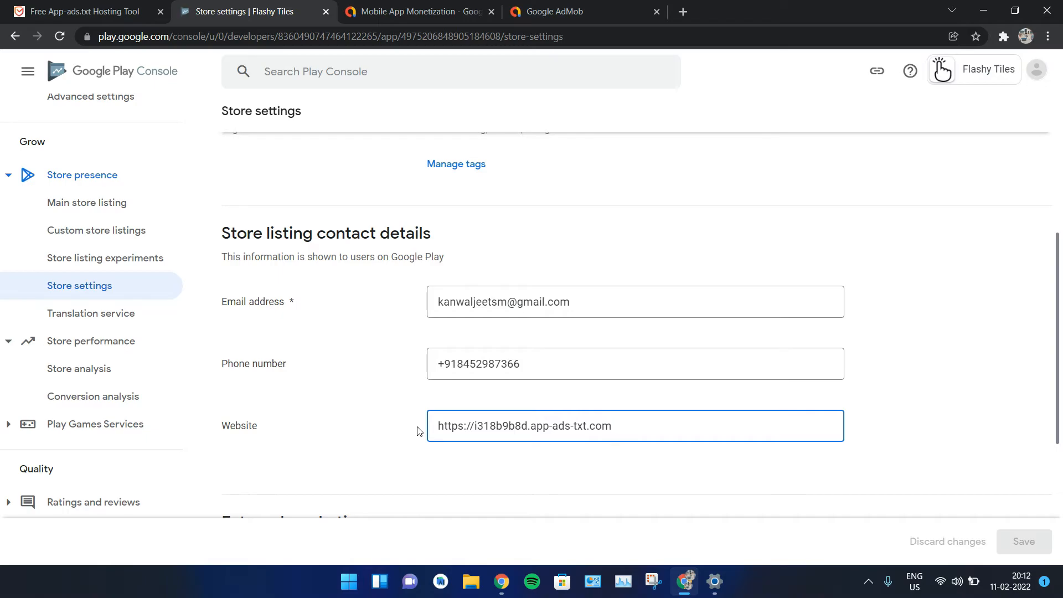
click(610, 425)
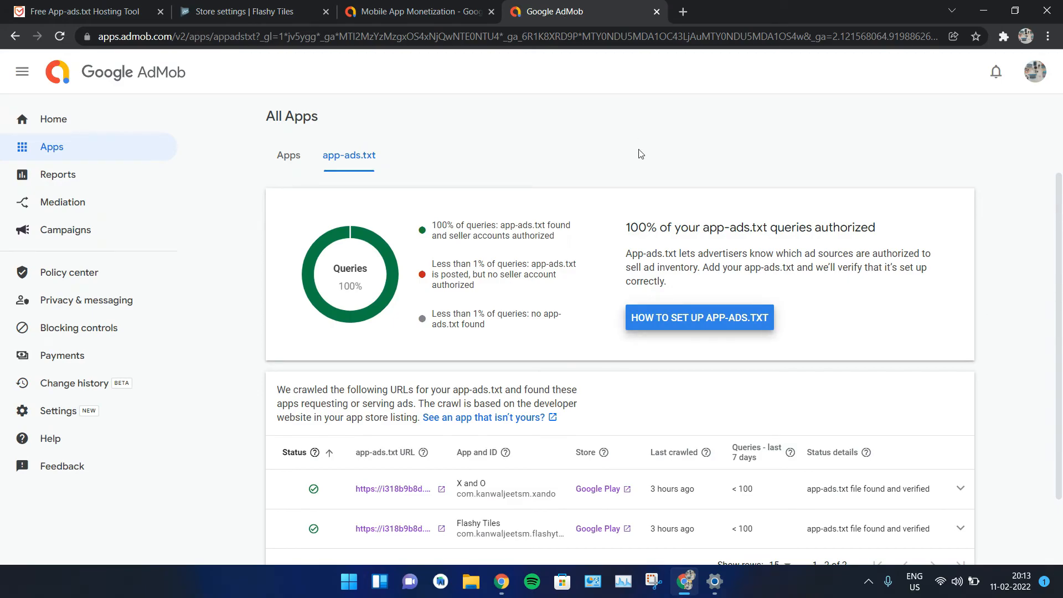
- Expand the Flashy Tiles row to show app-ads.txt verified and the pub ID found
scroll(down, 3)
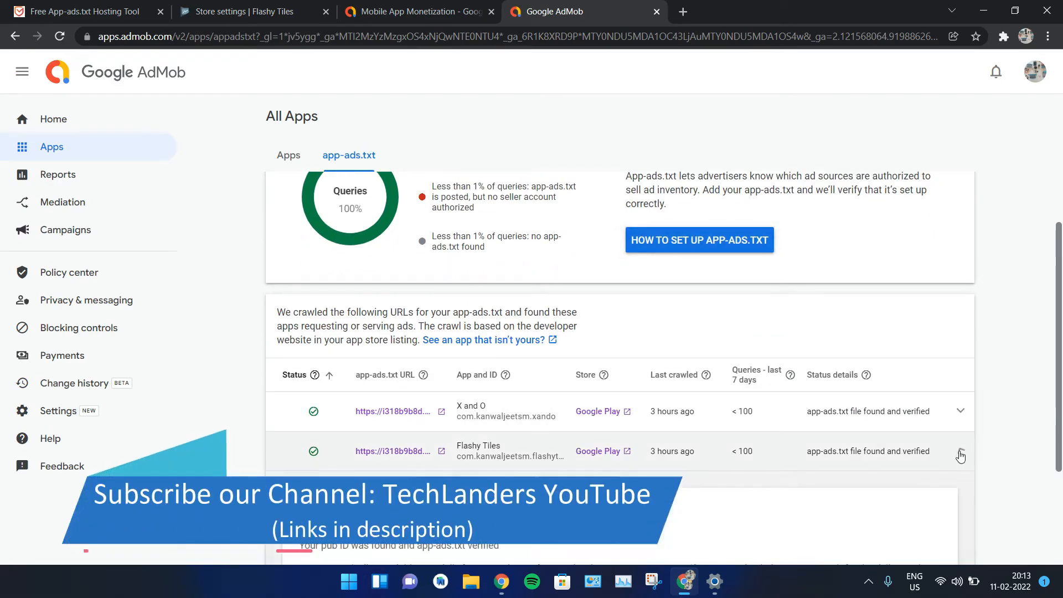
click(960, 455)
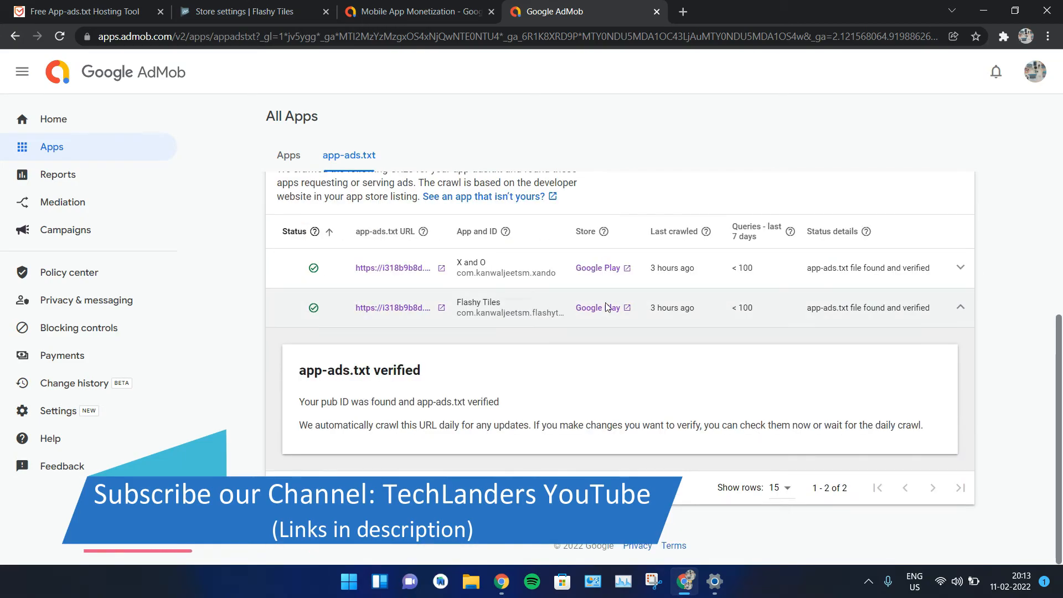